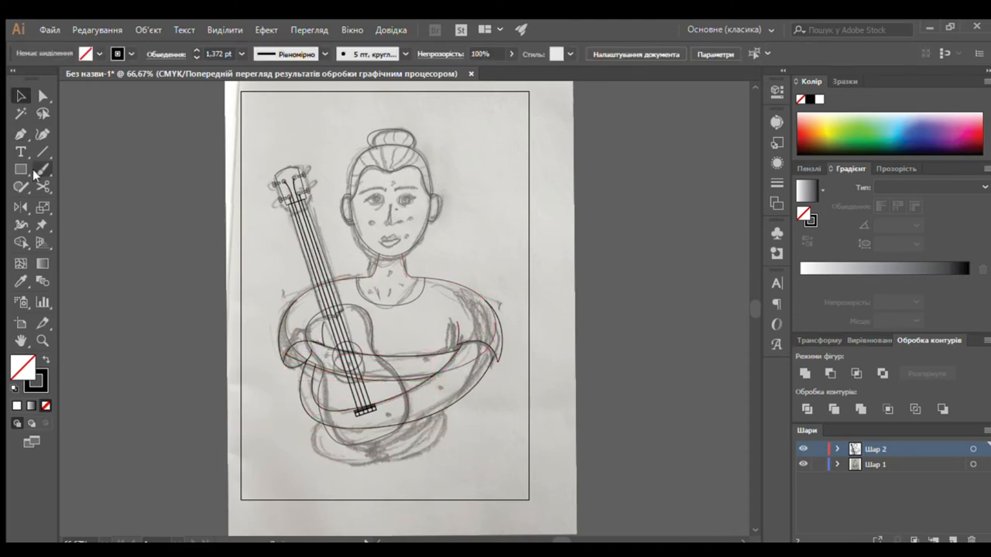
# Trace the torso, arm and ukulele contours over the sketch on Layer 2.
pyautogui.click(42, 95)
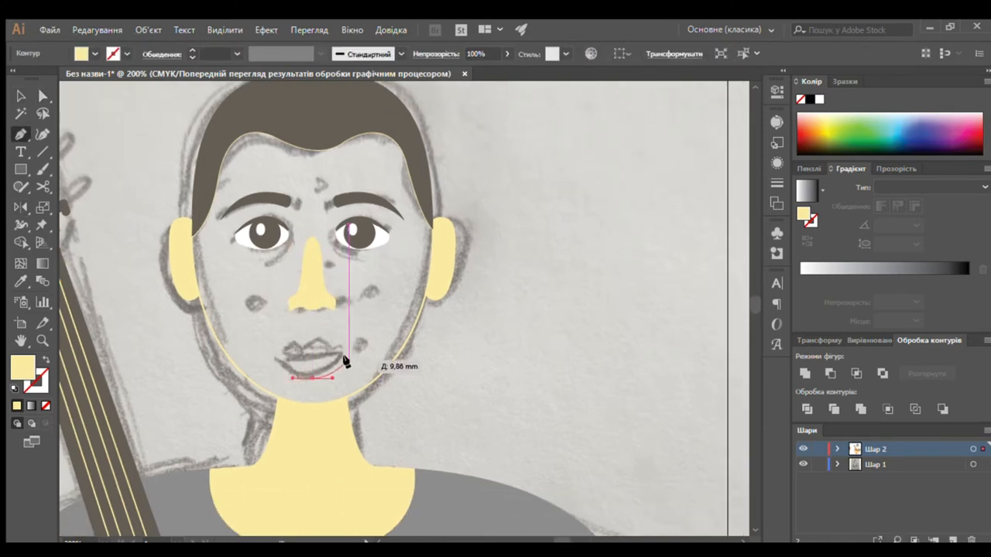
# Curve the chin line of the face outline beneath the hair, eyes, ears and nose.
pyautogui.moveTo(344, 363); pyautogui.dragTo(305, 351)
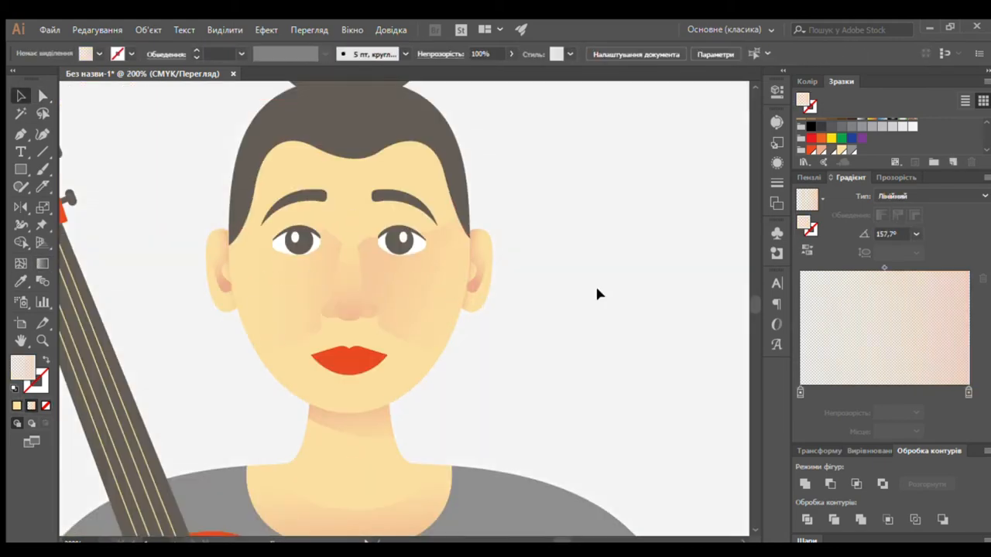
# Shade the face with a peach linear gradient, rosy cheeks and nose, and red lips.
pyautogui.scroll(-3)
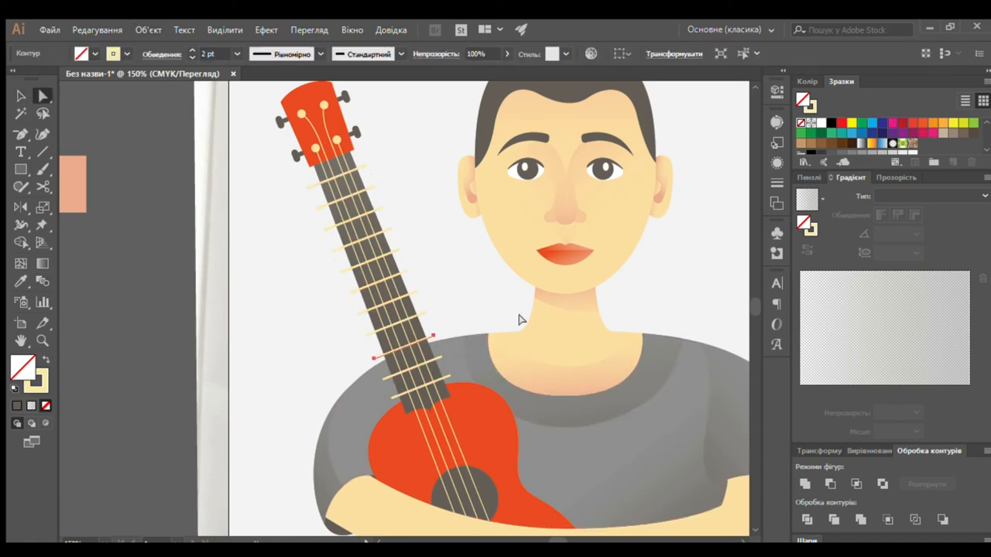
# Fill the ukulele orange with a dark fretboard, pale frets, strings and tuning pegs.
pyautogui.click(453, 313)
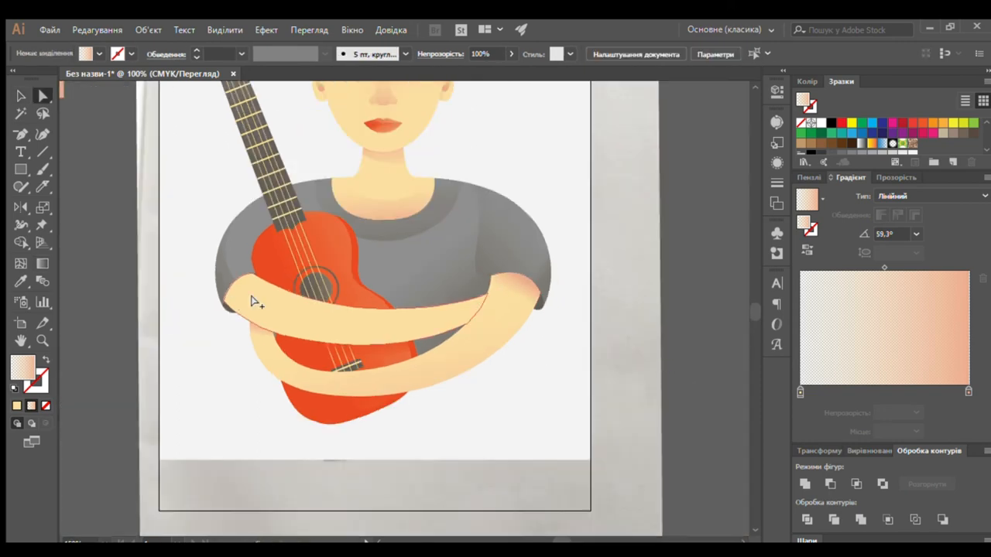
# Select the arm wrapped around the ukulele to adjust its peach-gradient shape.
pyautogui.click(244, 323)
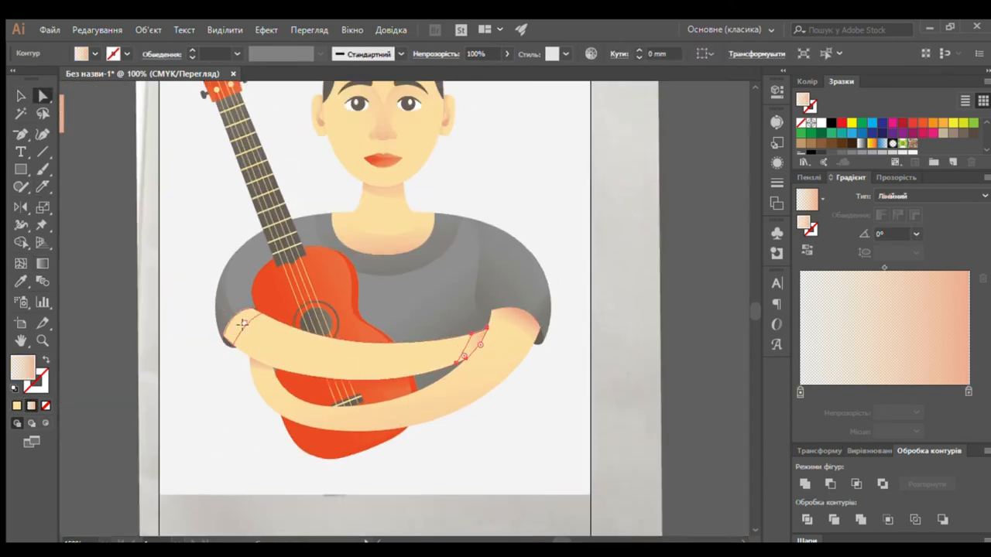